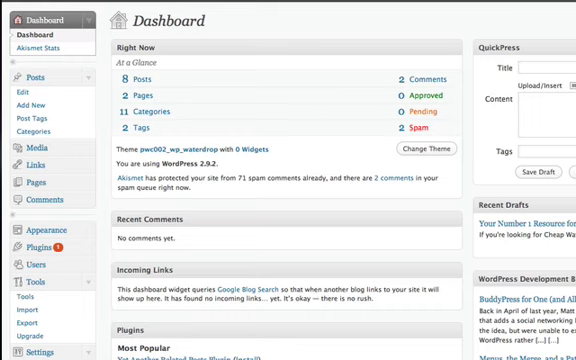
Step: Go to the Plugins area to reach the Add New plugin upload page
scroll(down, 3)
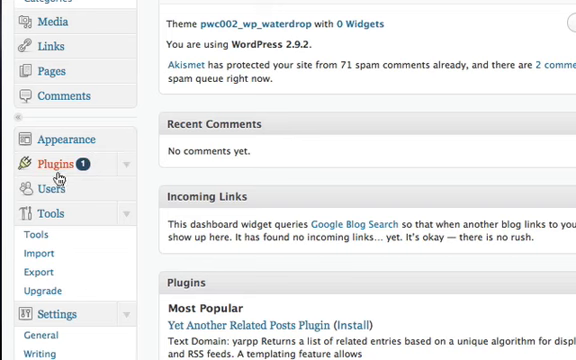
click(50, 160)
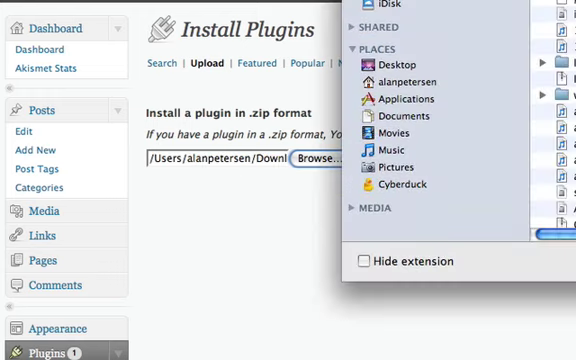
Step: Install the uploaded WP-AutoPoster zip and activate the plugin
click(400, 160)
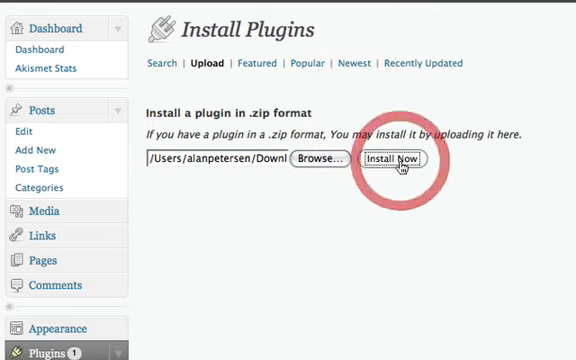
click(396, 160)
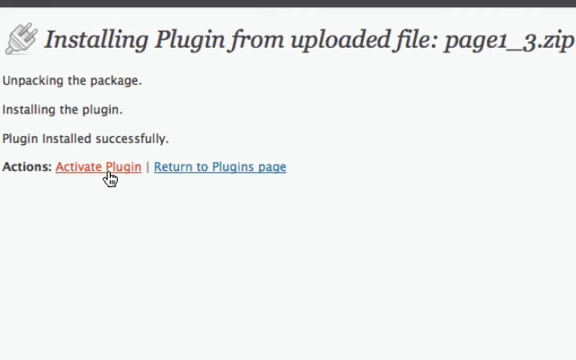
click(96, 166)
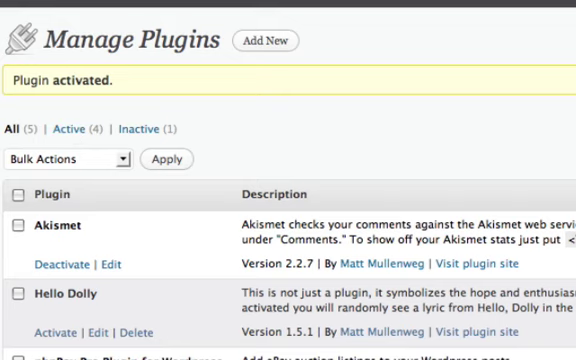
Step: Scroll the admin sidebar down to find WP-AutoPoster under Tools
scroll(down, 3)
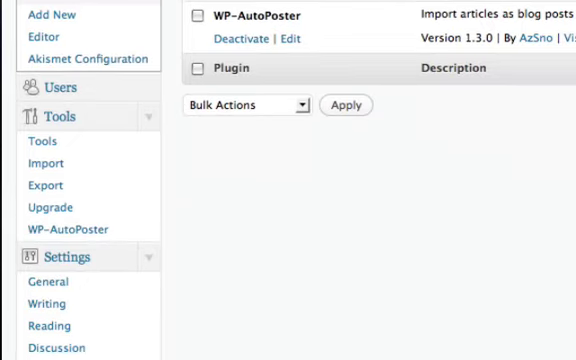
scroll(down, 3)
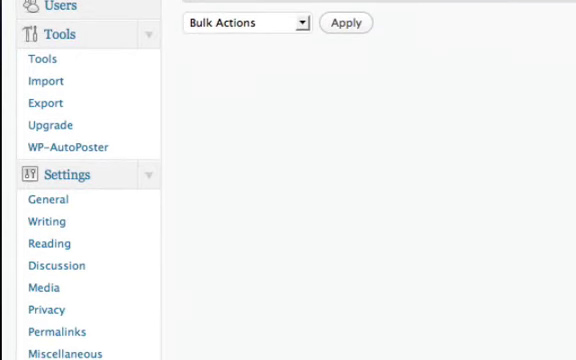
scroll(down, 3)
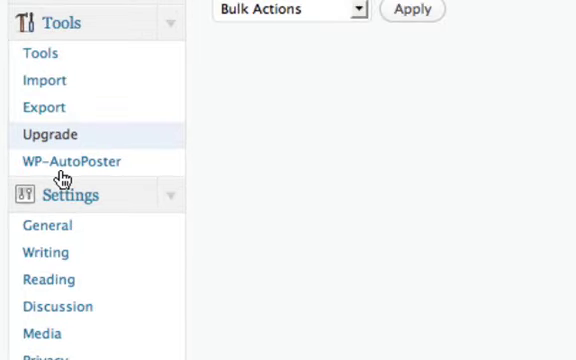
Step: Go to Tools > WP-AutoPoster and browse for article files to import
click(76, 160)
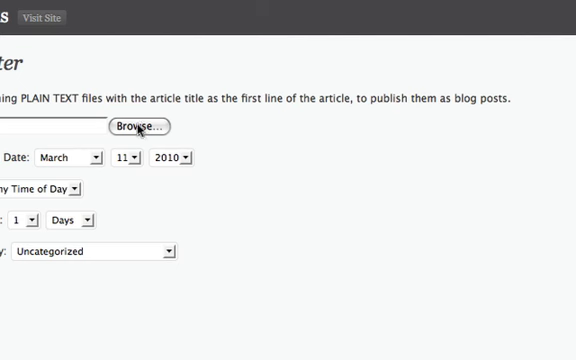
click(140, 126)
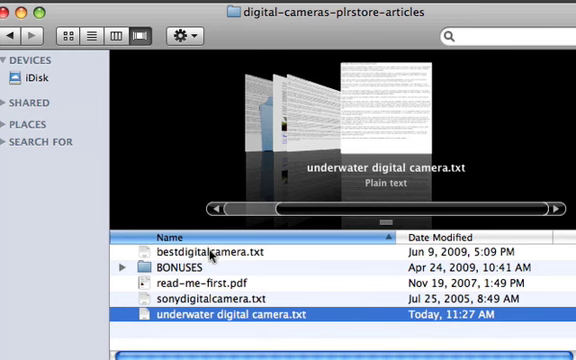
mouse_move(232, 260)
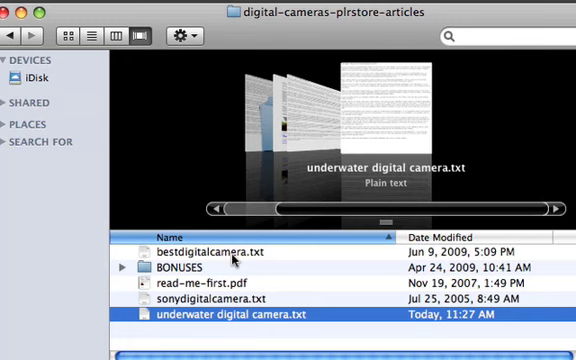
Step: Select bestdigitalcamera.txt, sonydigitalcamera.txt and underwater digital camera.txt and compress them into Archive.zip
click(216, 252)
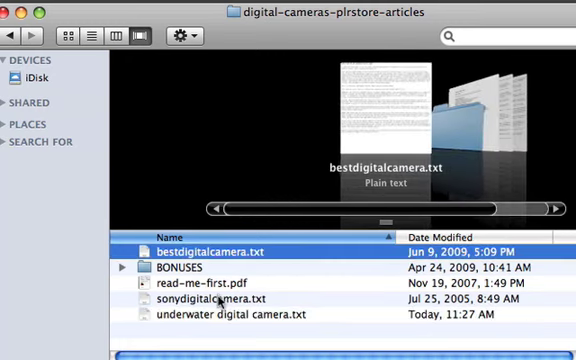
click(244, 312)
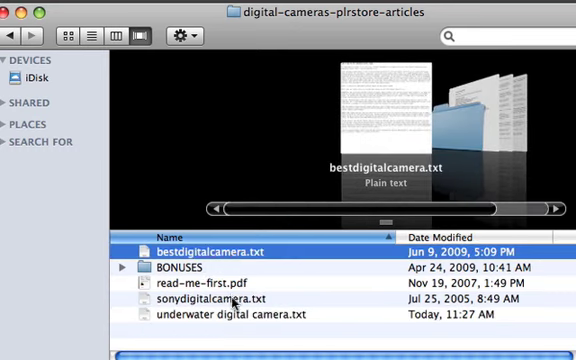
click(238, 314)
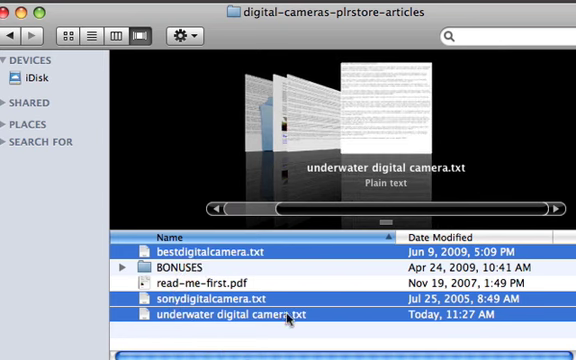
right_click(284, 316)
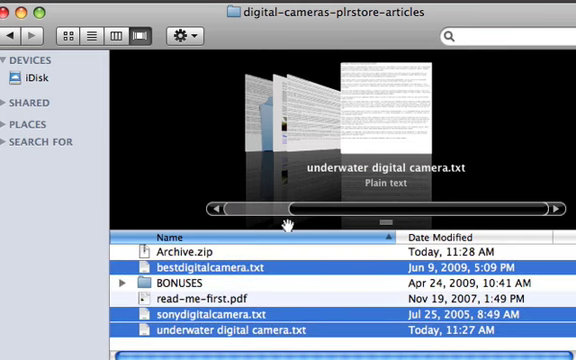
click(180, 248)
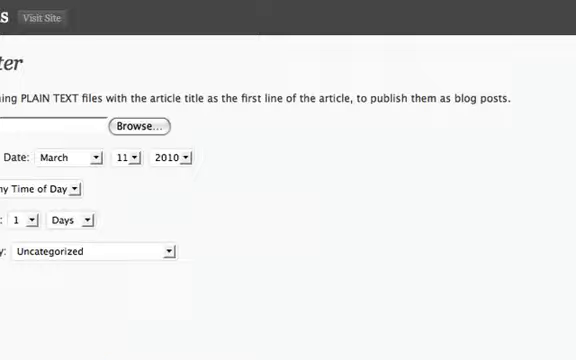
Step: Browse for Archive.zip and attach it to the Upload Articles field
click(138, 126)
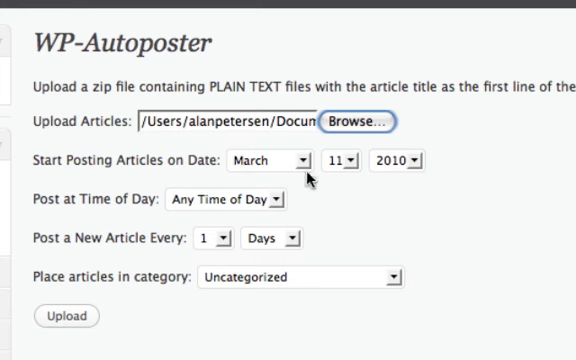
mouse_move(224, 112)
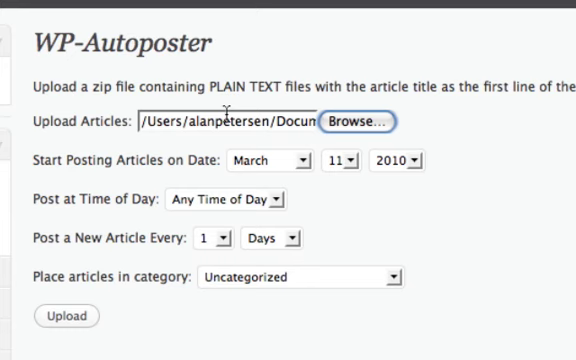
mouse_move(392, 176)
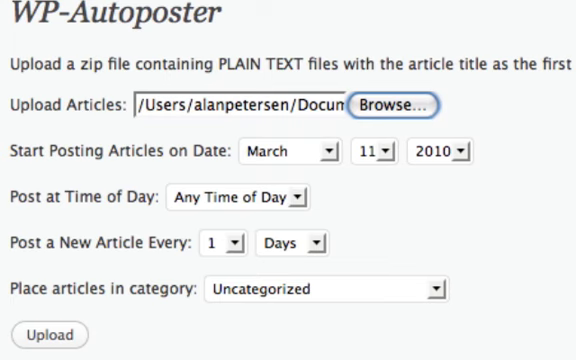
mouse_move(376, 172)
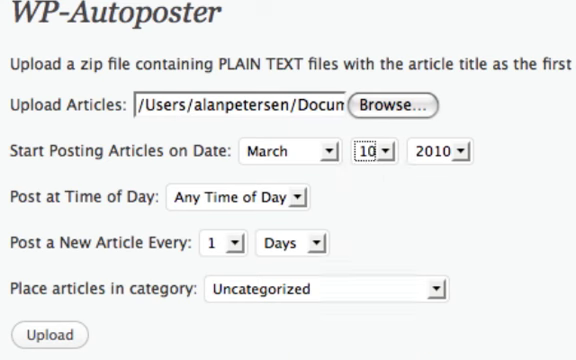
mouse_move(450, 168)
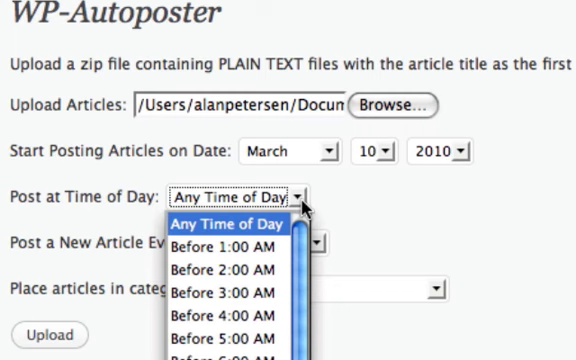
mouse_move(356, 204)
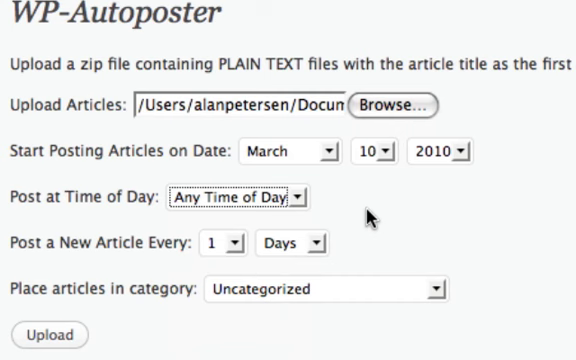
mouse_move(456, 244)
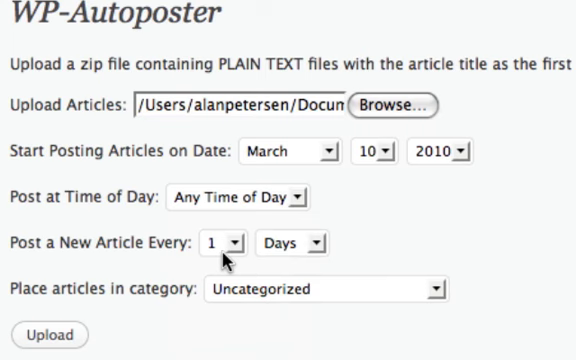
Step: Set posting to every 7 Days in Underwater Waterproof Camera from March 10, 2010 and upload
click(228, 242)
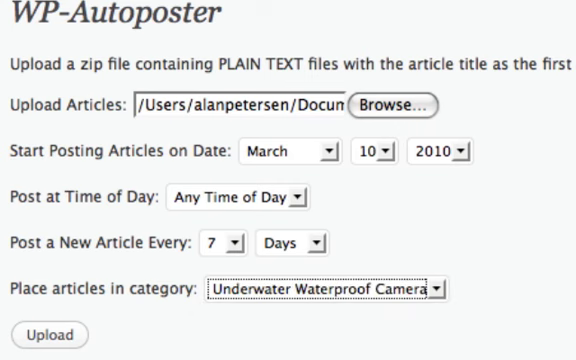
click(48, 334)
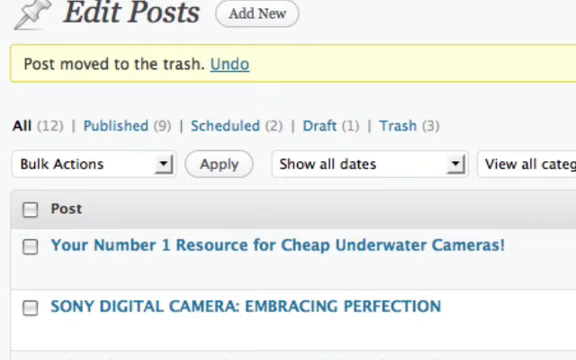
Step: Scroll the posts list to check the scheduled articles' Categories and Date columns
scroll(down, 3)
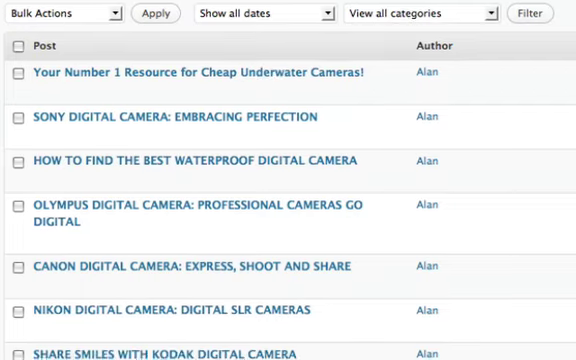
mouse_move(236, 180)
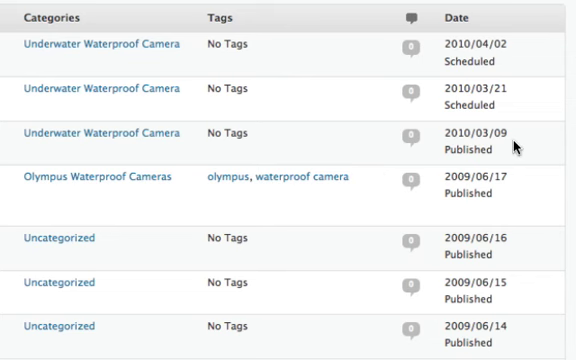
mouse_move(500, 140)
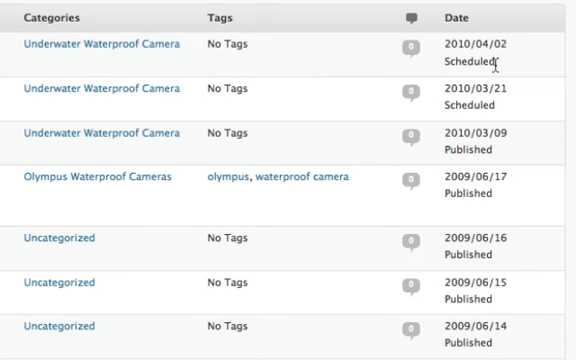
mouse_move(496, 144)
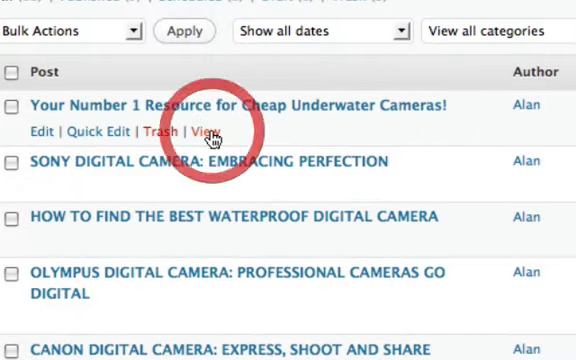
Step: View the post 'Your Number 1 Resource for Cheap Underwater Cameras!' and read through it
click(204, 132)
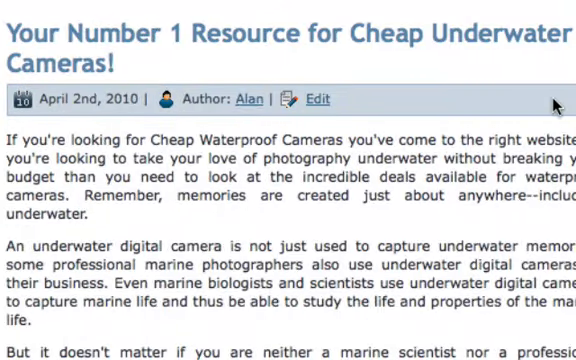
scroll(down, 3)
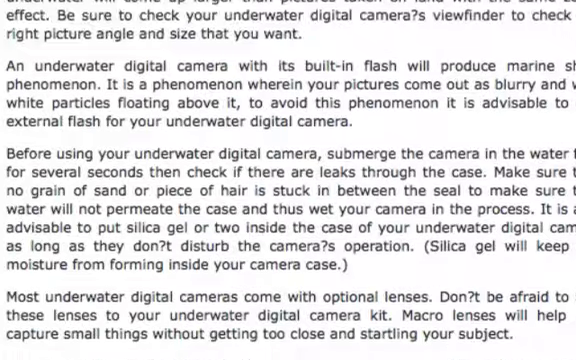
scroll(up, 3)
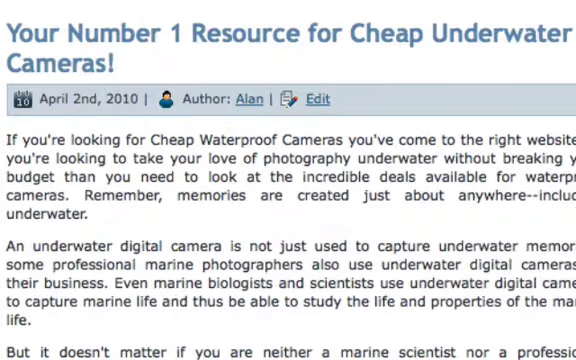